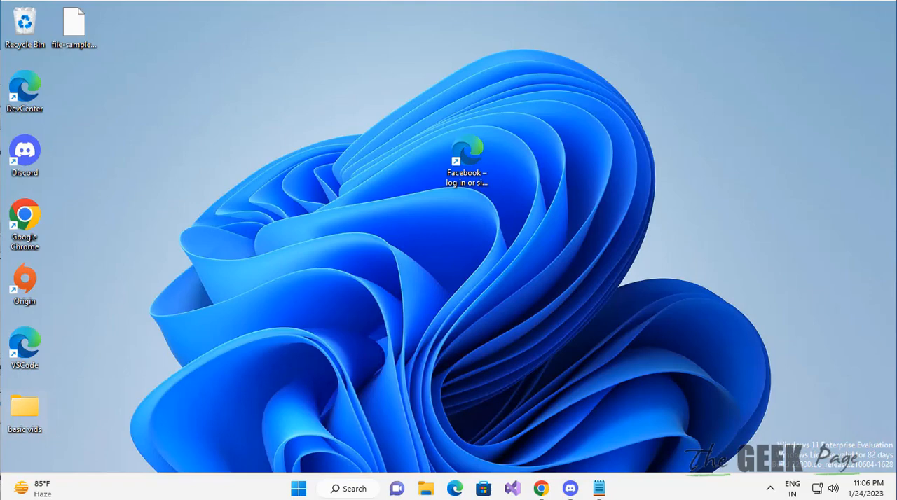
Search Windows for 'clock' to find the Clock app
click(351, 488)
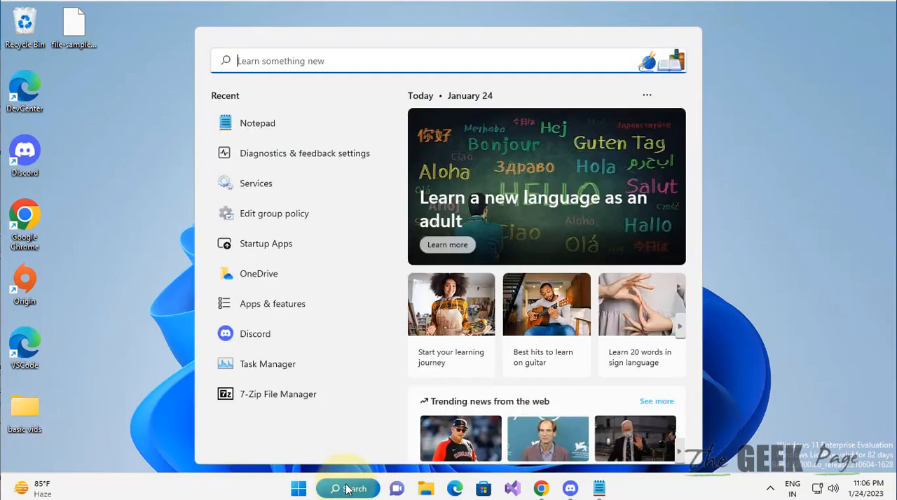
text(clock)
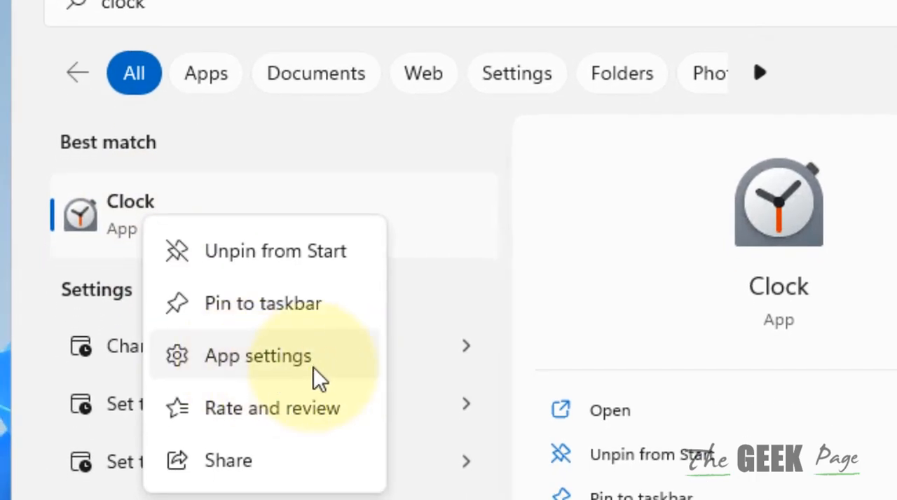
Repair the Clock app from its app settings, then begin resetting it
click(258, 356)
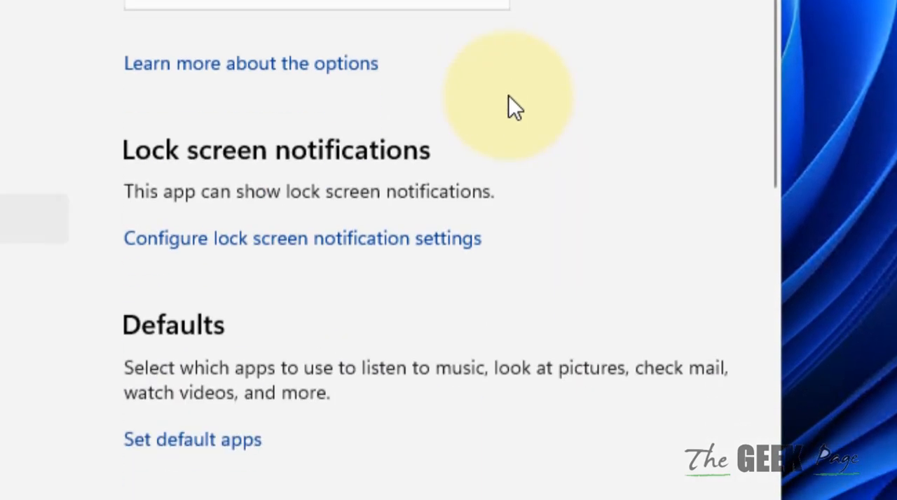
scroll(down, 3)
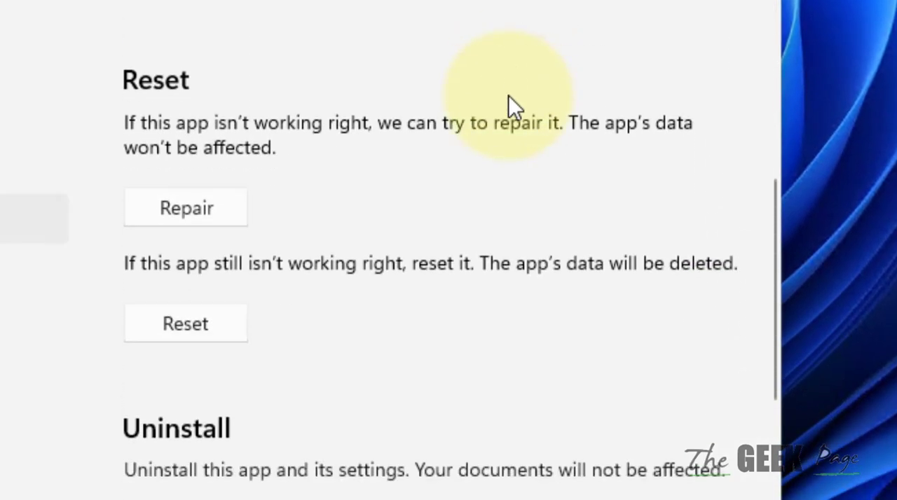
click(186, 208)
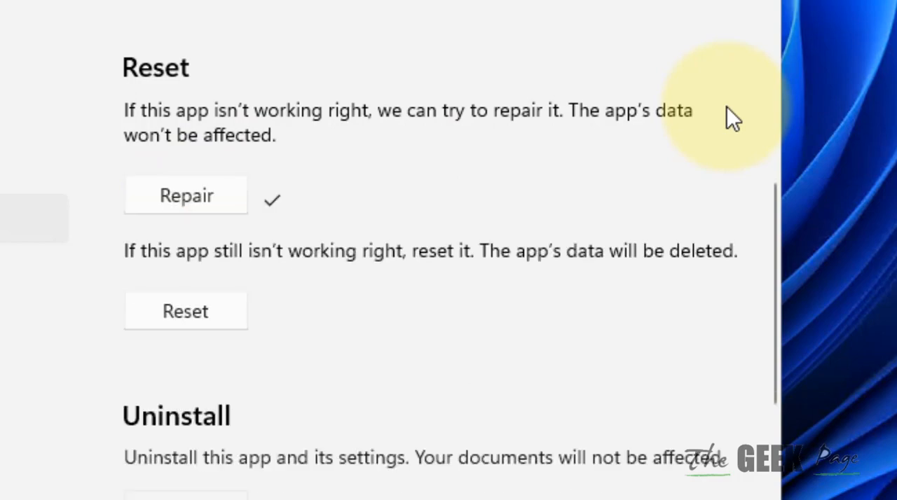
click(185, 310)
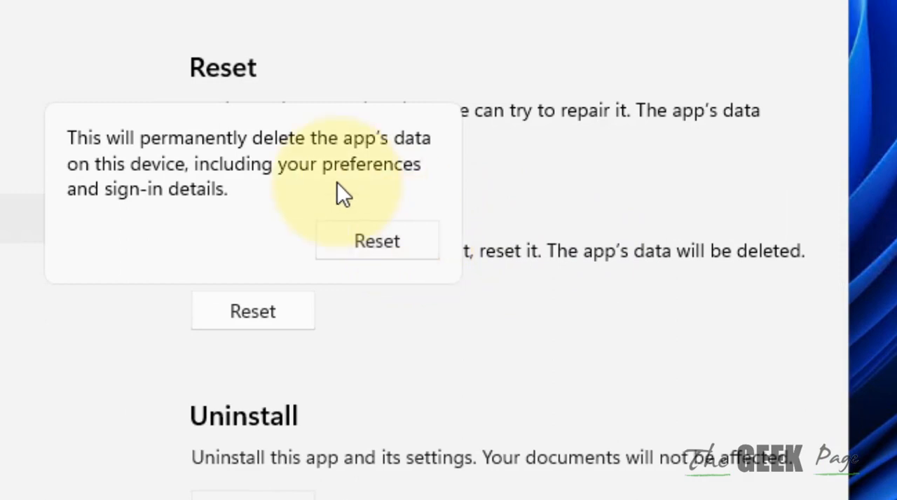
mouse_move(373, 214)
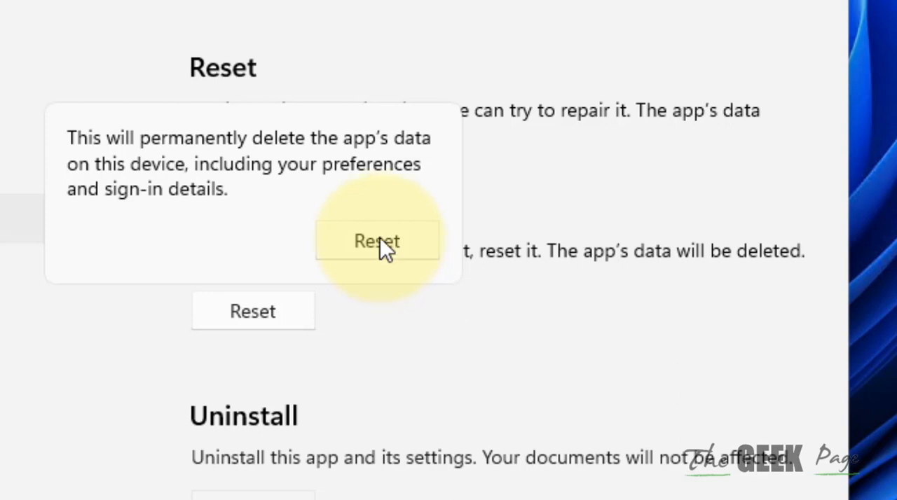
Confirm the Clock app reset, deleting its data
click(377, 241)
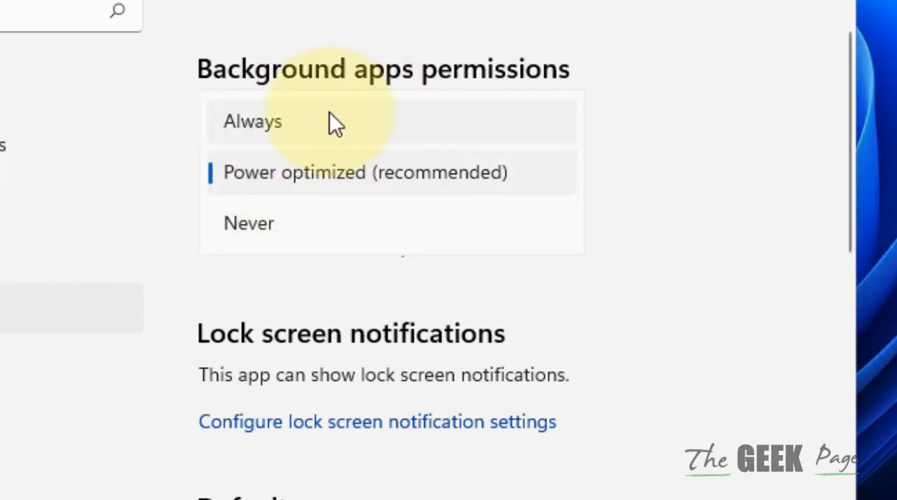
Set the Clock app's background apps permission to Always
click(252, 121)
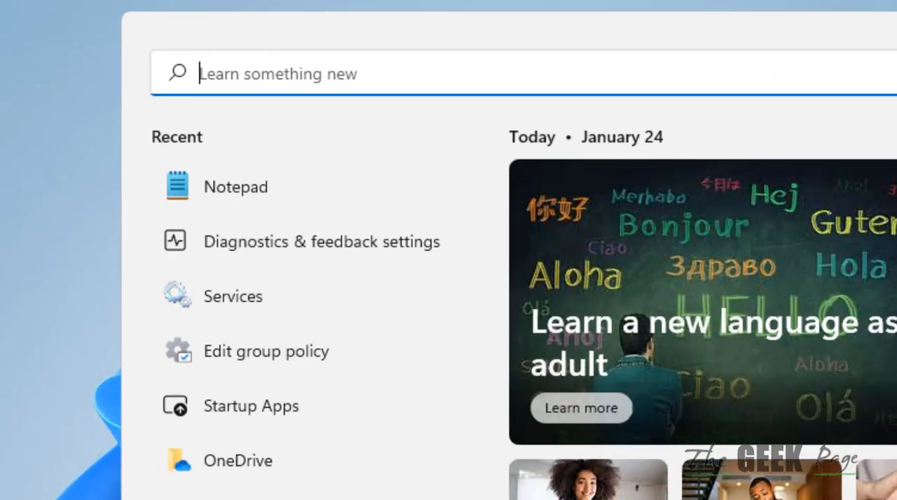
Search for 'powershell' and run Windows PowerShell as administrator
text(powershell)
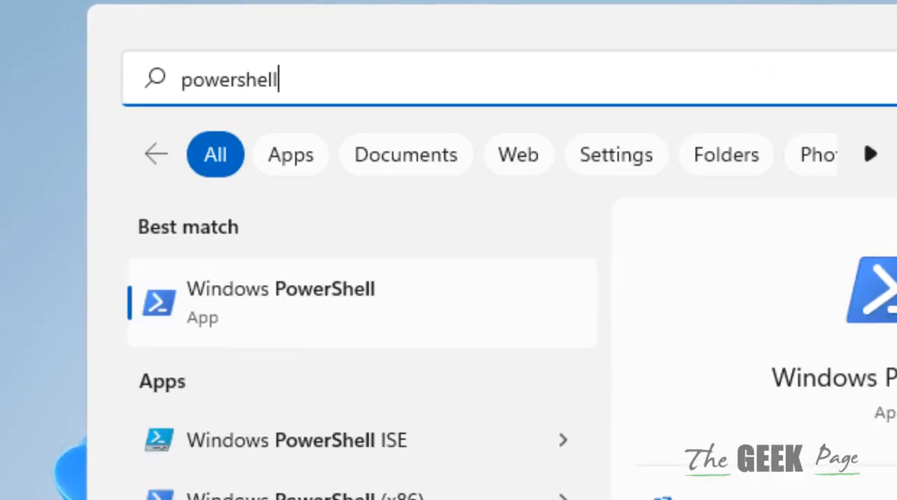
right_click(281, 299)
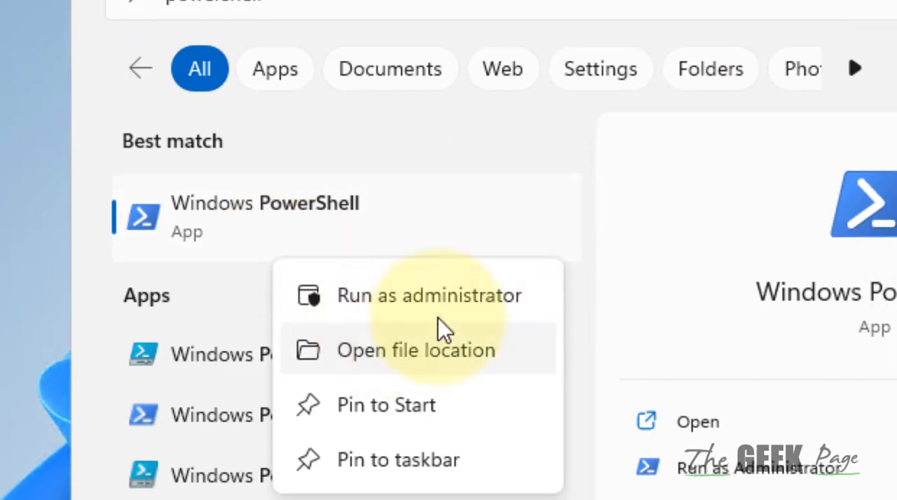
click(428, 295)
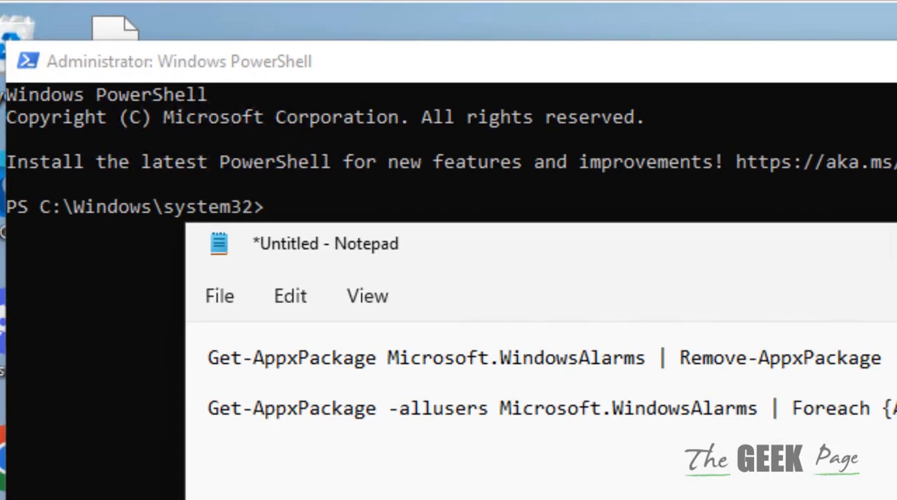
Paste and run the Microsoft.WindowsAlarms remove and -allusers re-register commands
right_click(161, 176)
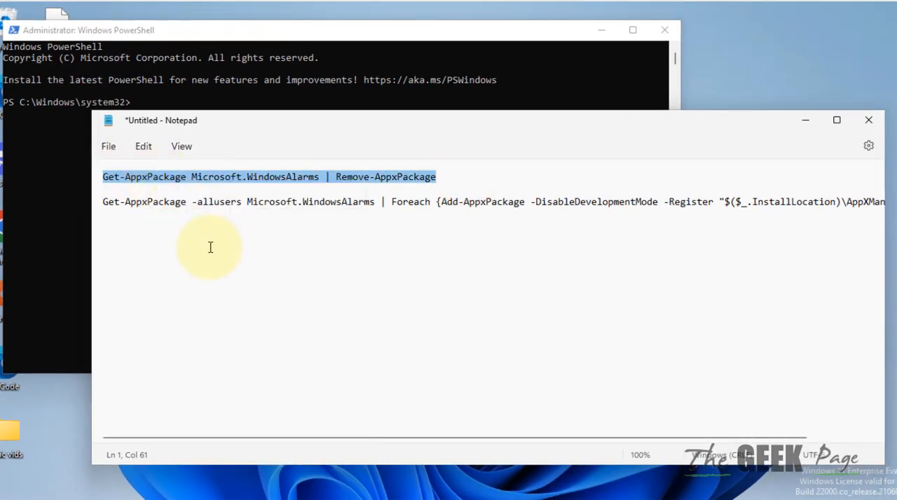
mouse_move(244, 188)
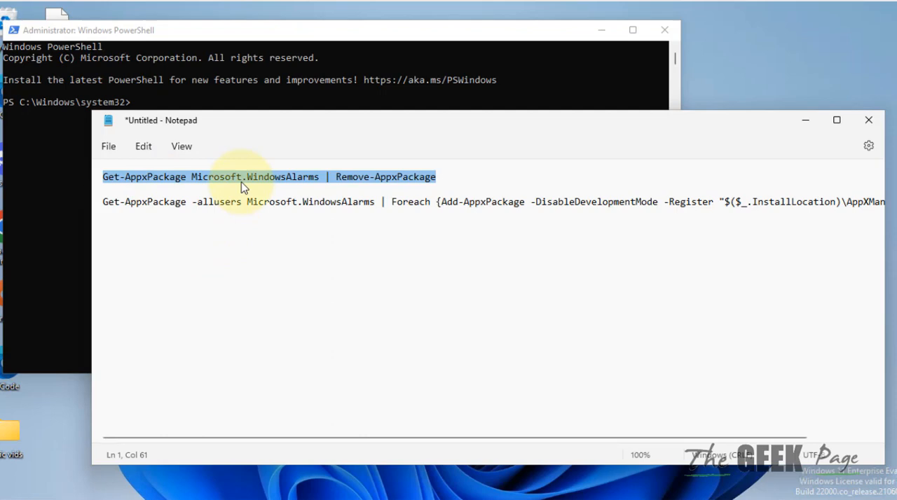
mouse_move(784, 133)
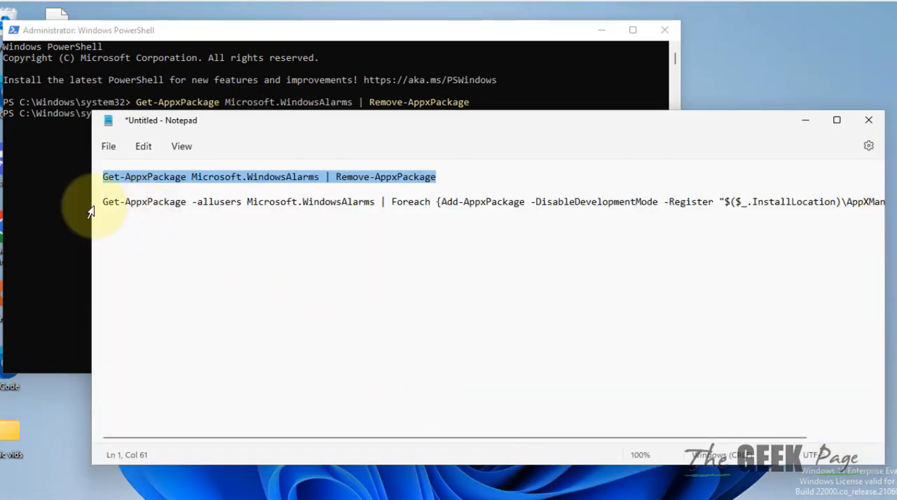
right_click(208, 202)
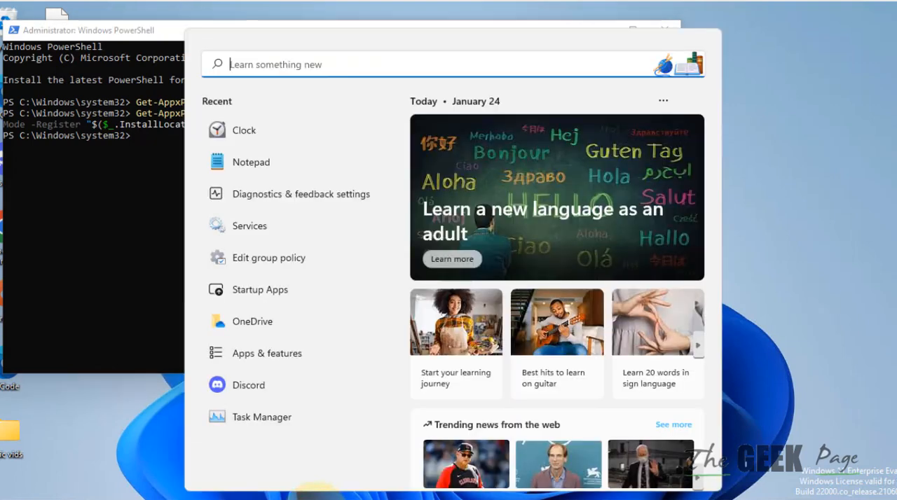
Search for 'store' and launch Microsoft Store
text(store)
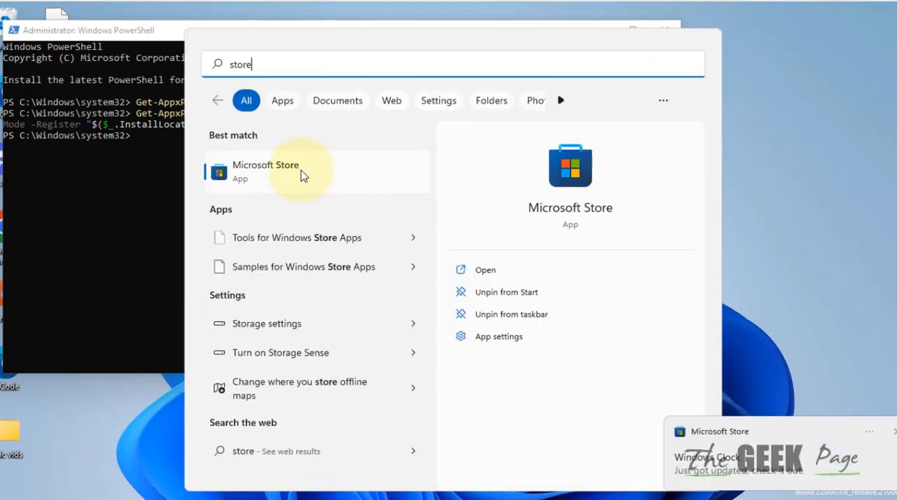
click(287, 171)
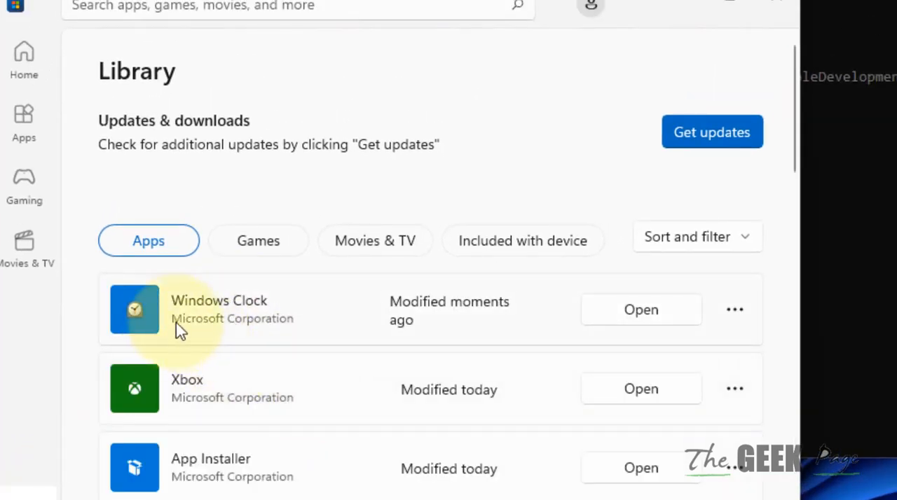
mouse_move(195, 450)
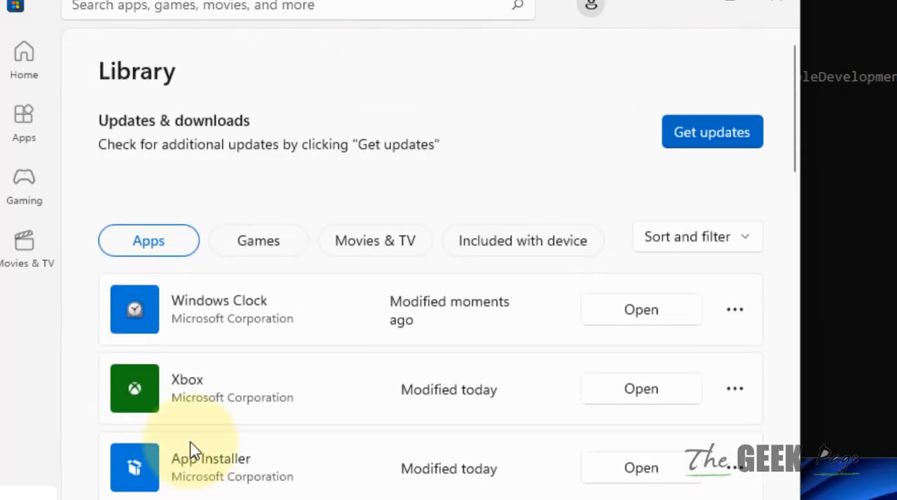
mouse_move(664, 189)
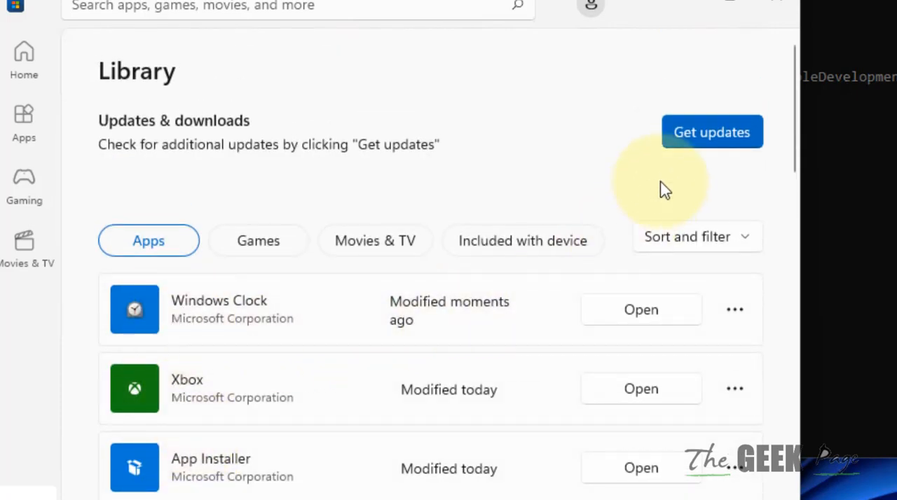
Run Get updates in the Library, then pass the Clock welcome screen
click(713, 132)
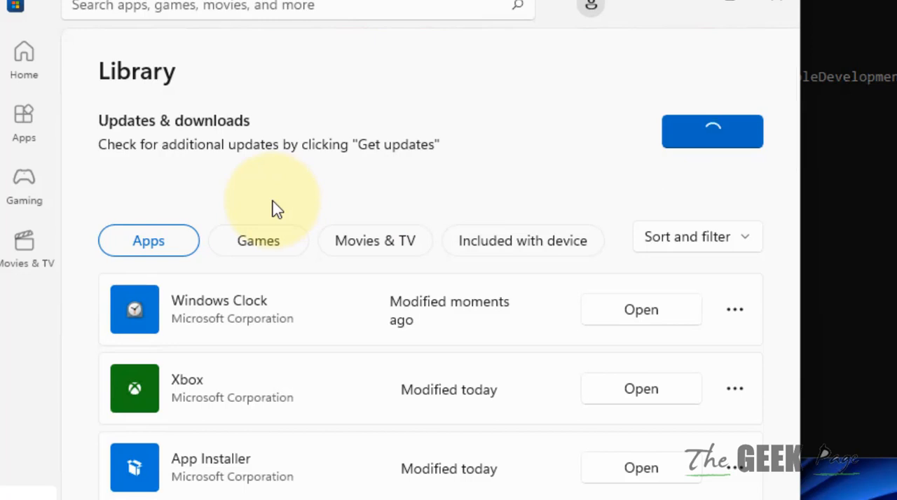
click(712, 132)
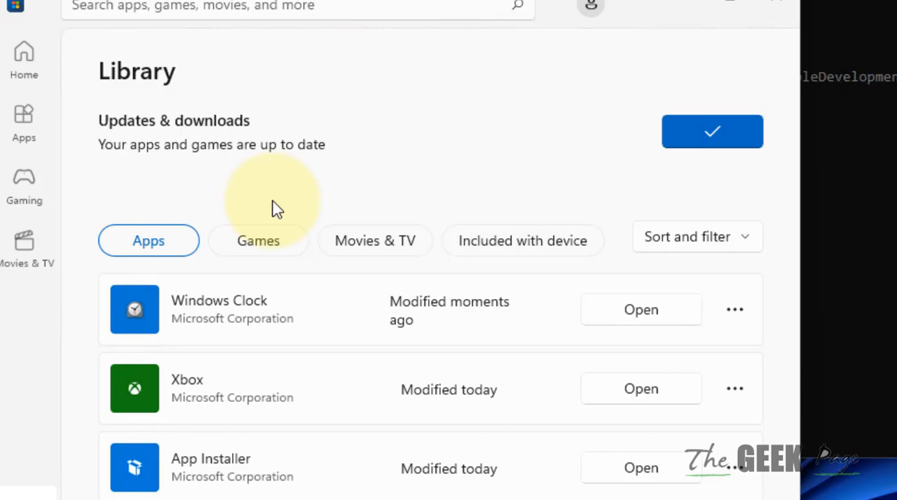
mouse_move(255, 309)
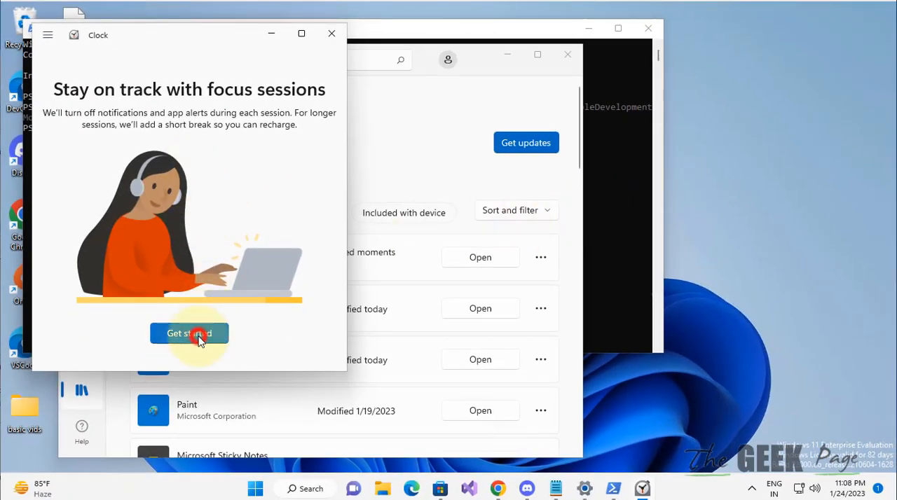
click(189, 333)
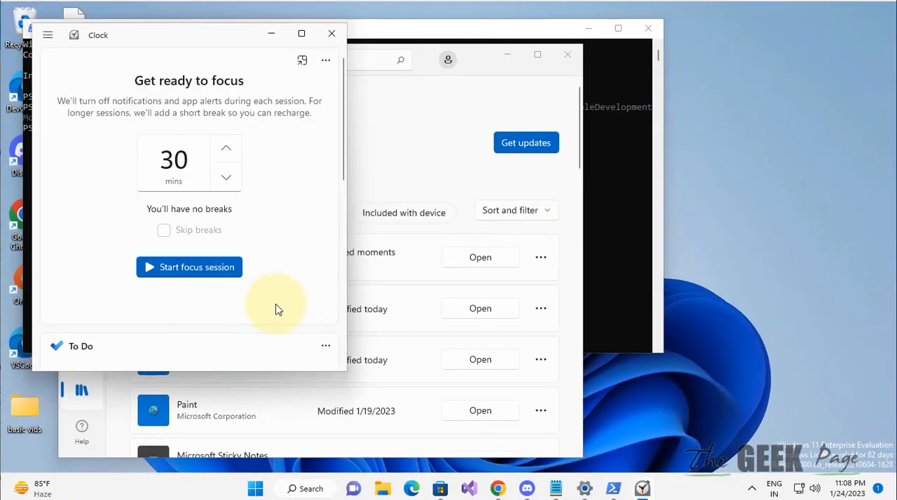
mouse_move(277, 309)
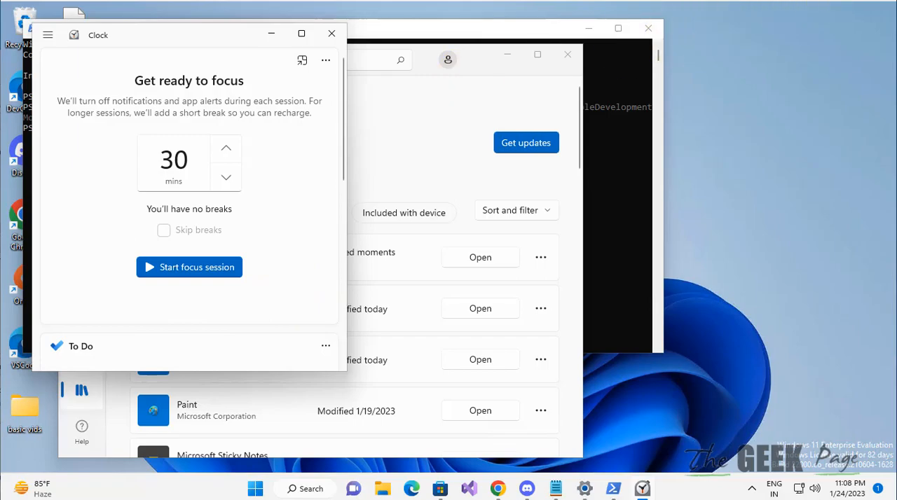